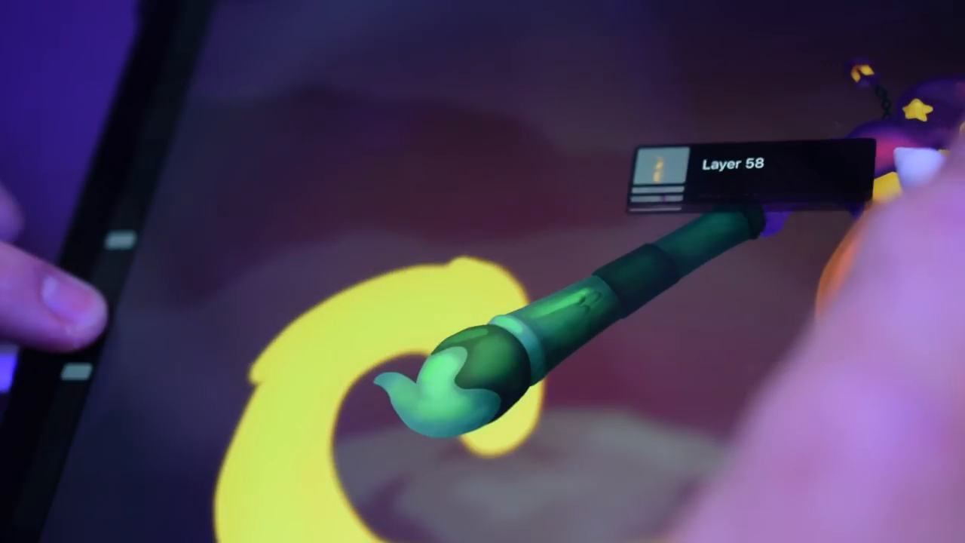
Return from the character painting to the gallery stack of artworks
left_click(739, 166)
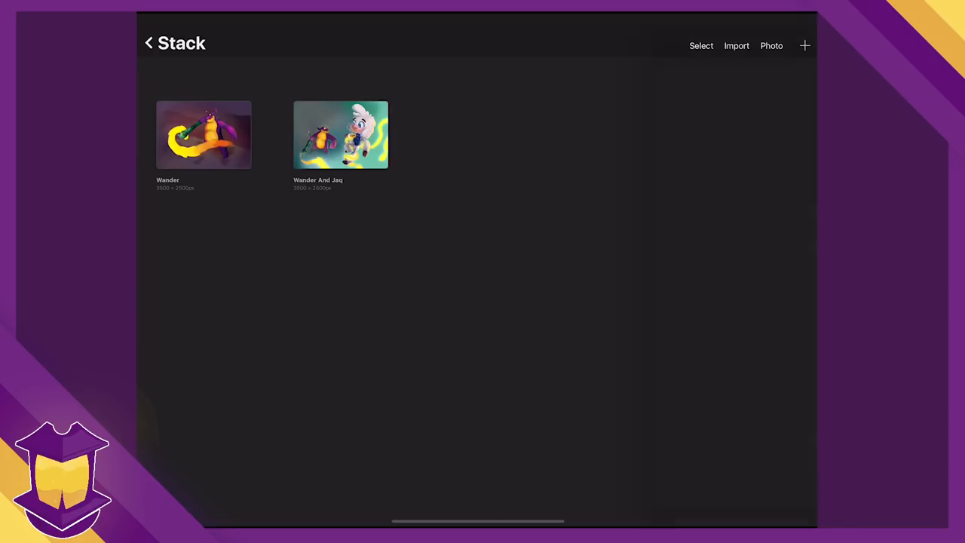
Browse the new-canvas presets and start a Custom Canvas setup
left_click(805, 45)
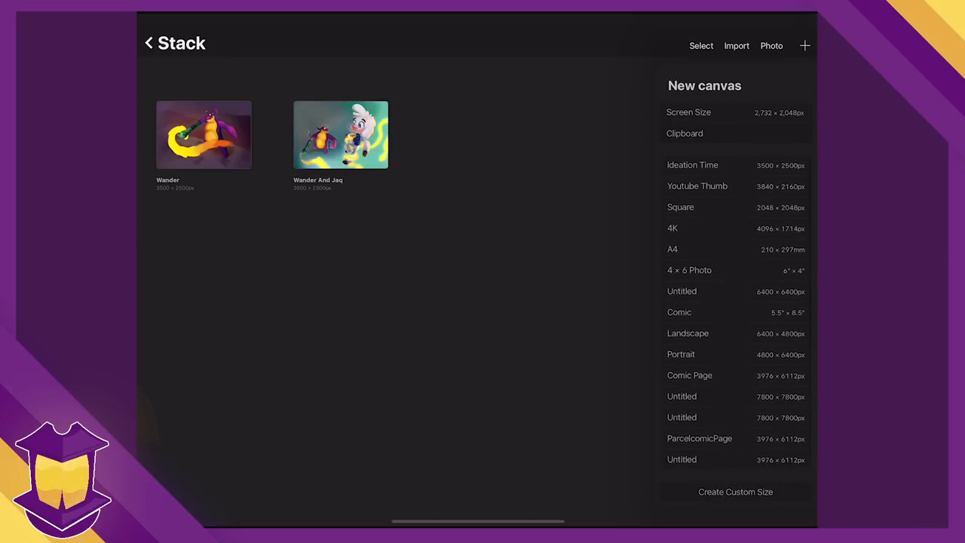
scroll("down", 3)
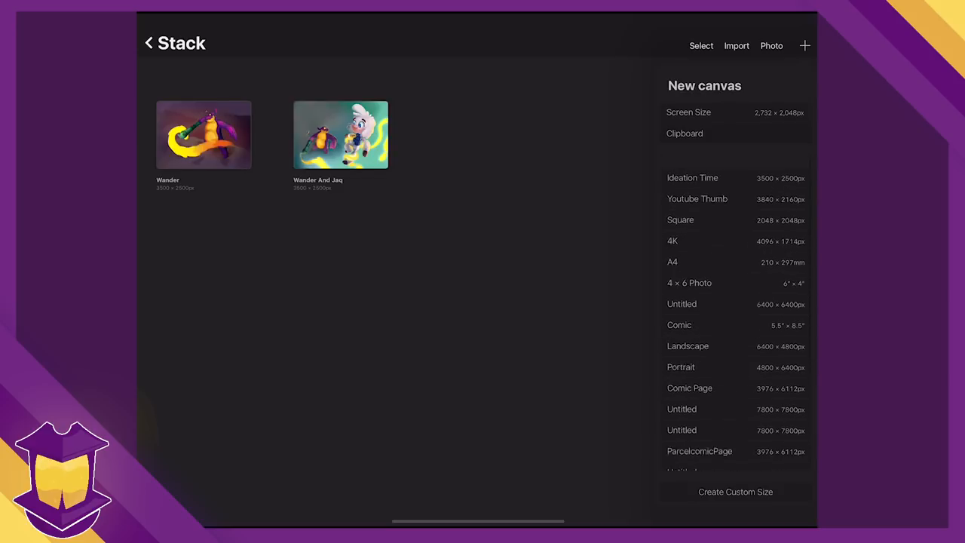
left_click(805, 45)
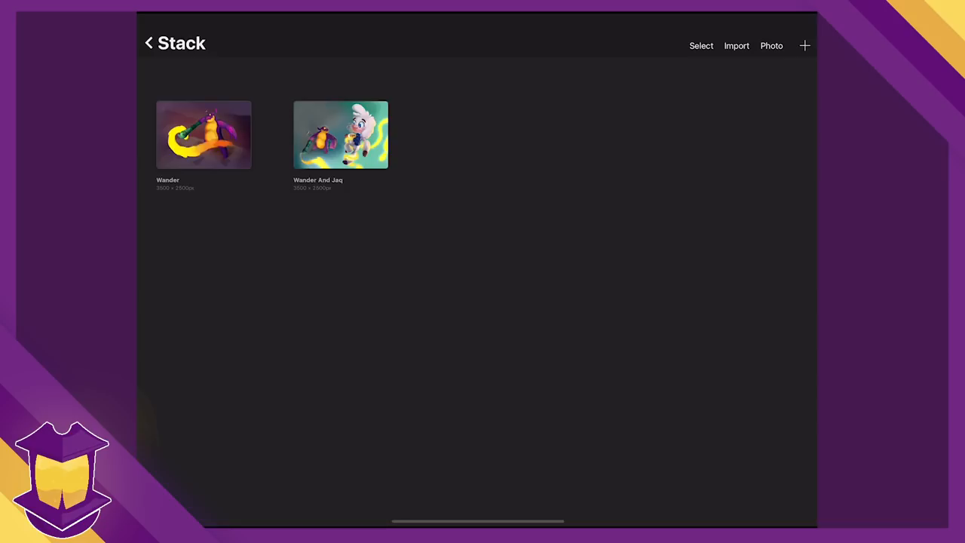
left_click(804, 45)
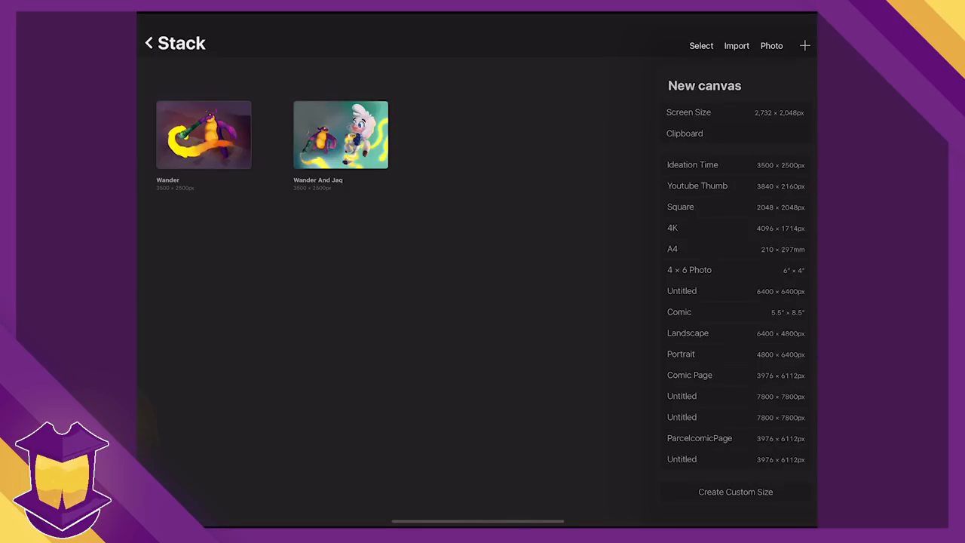
left_click(735, 492)
type("6")
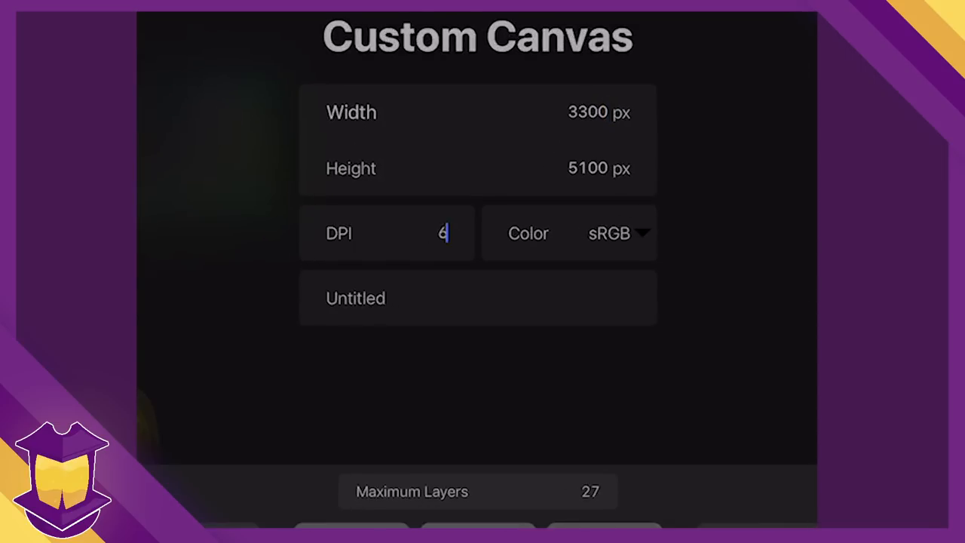
Set the custom canvas to 600 DPI and 4800 px width, keeping 5100 px height
type("00")
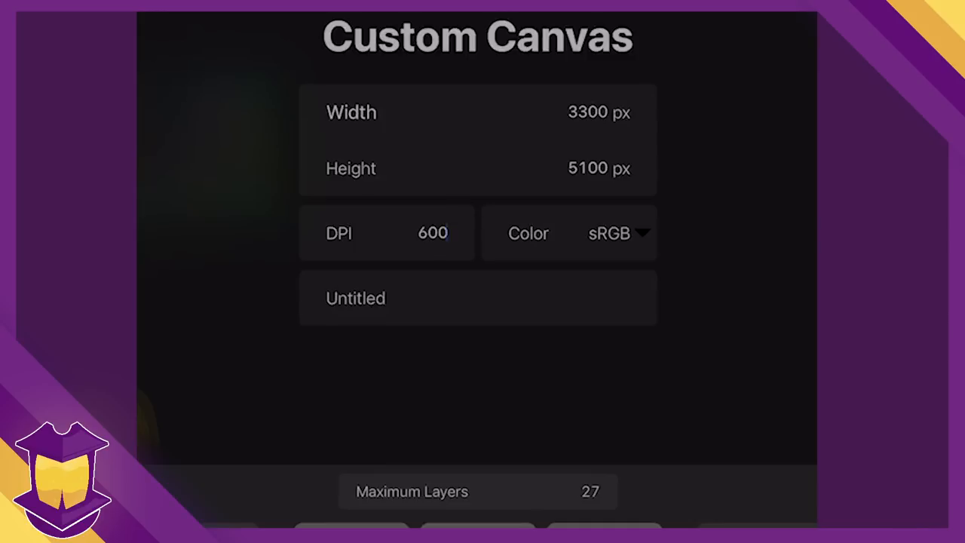
left_click(587, 111)
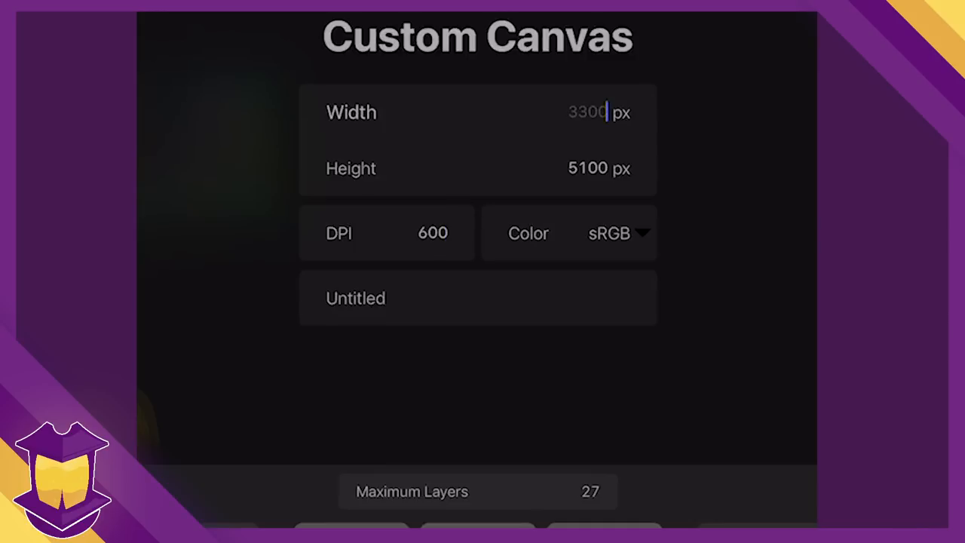
type("4800")
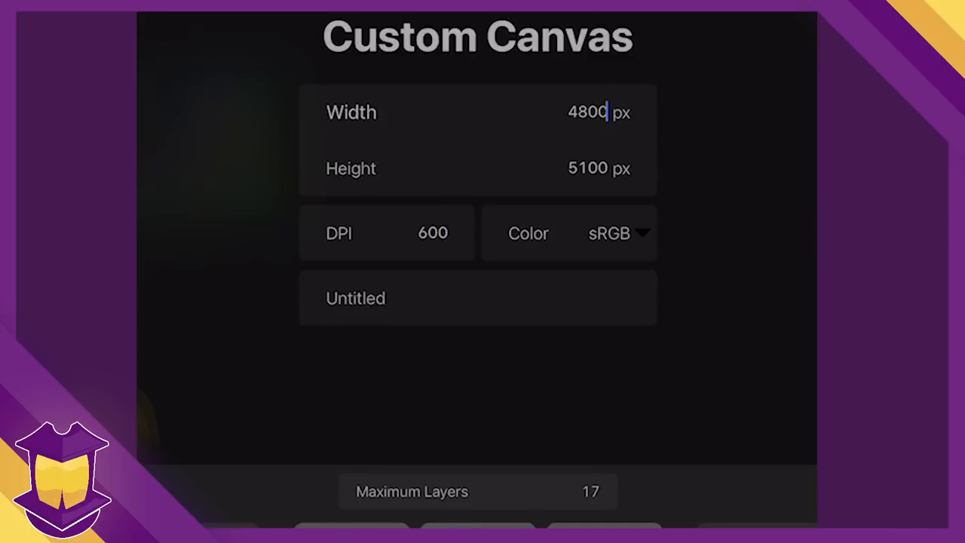
left_click(588, 168)
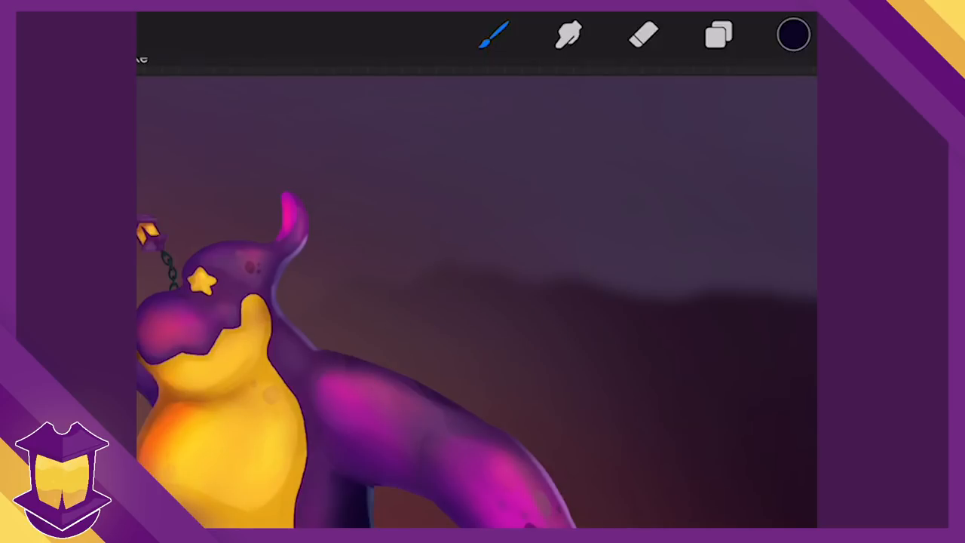
left_click(495, 35)
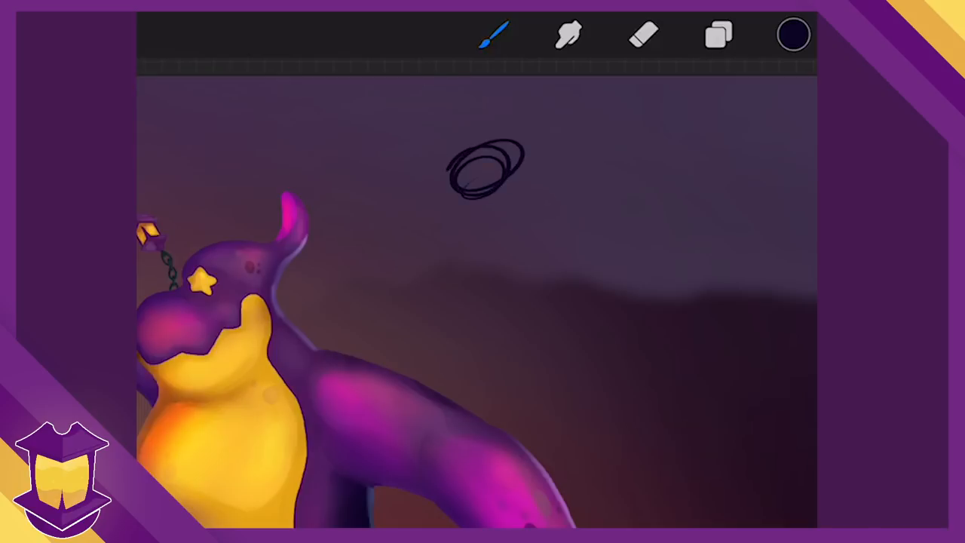
left_click(643, 34)
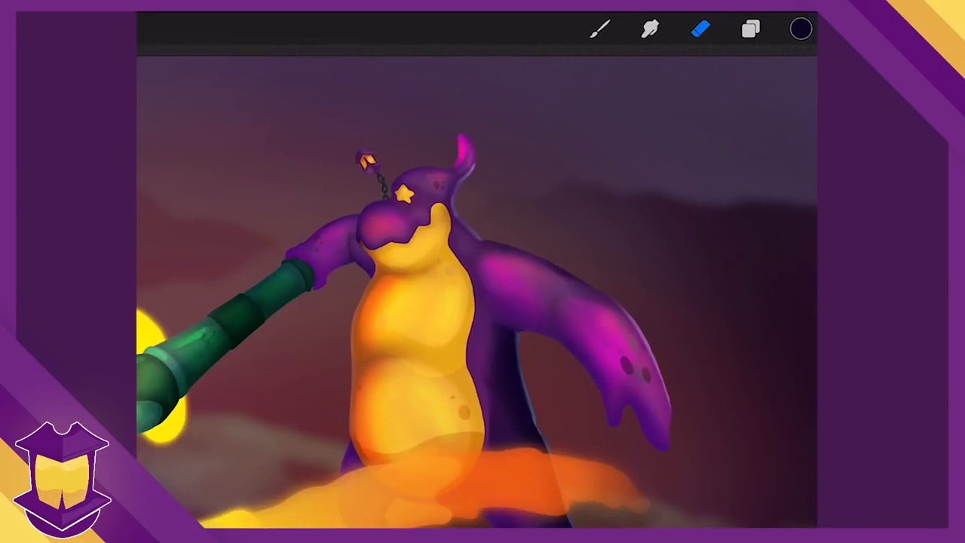
left_click(750, 28)
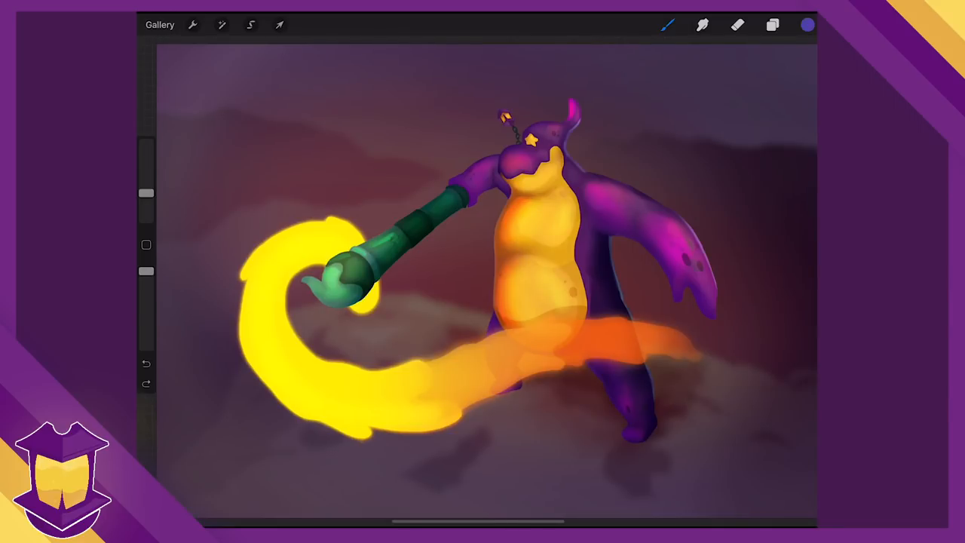
Switch the current painting colour from purple to red in the Colors panel
left_click(807, 25)
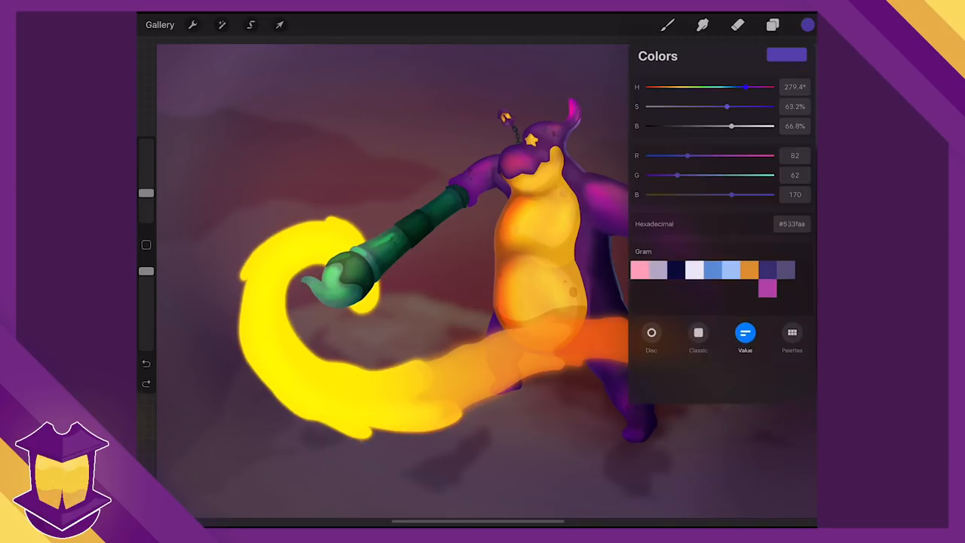
left_click(652, 335)
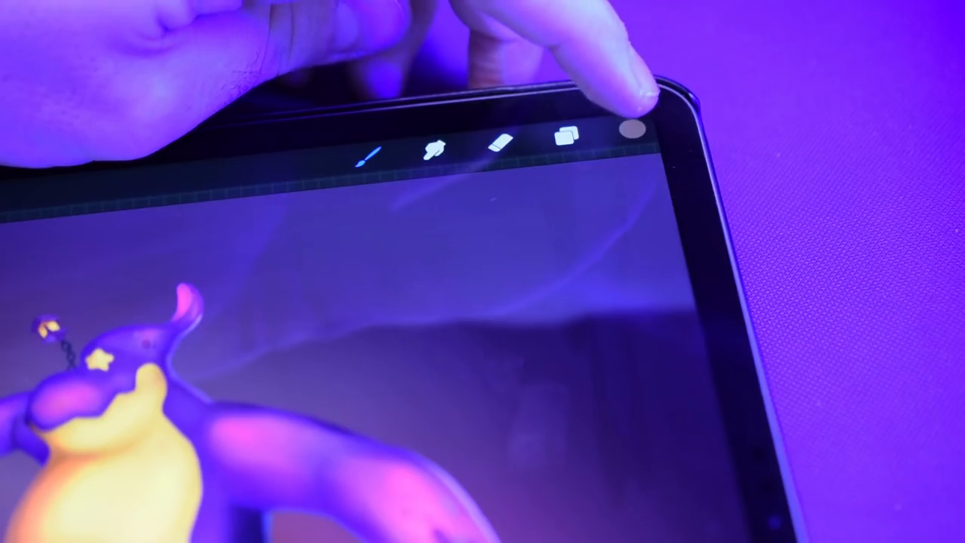
left_click(632, 128)
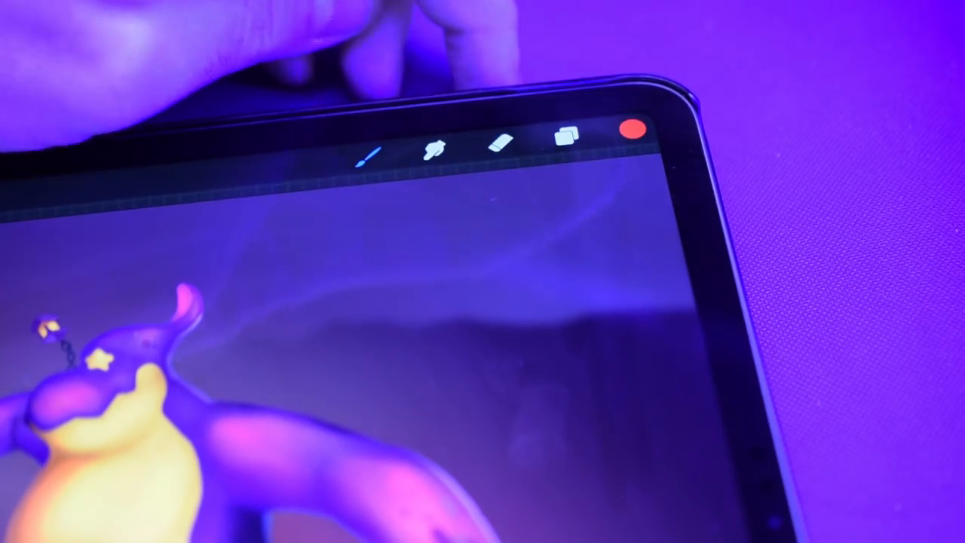
left_click(631, 129)
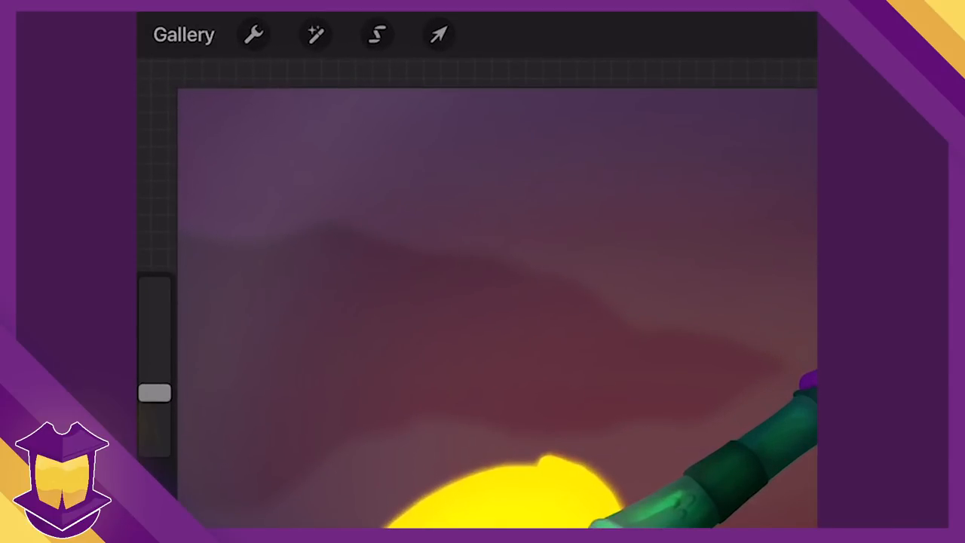
Multi-select Layer 25 with the Inserted Image and start transforming them together
left_click(418, 41)
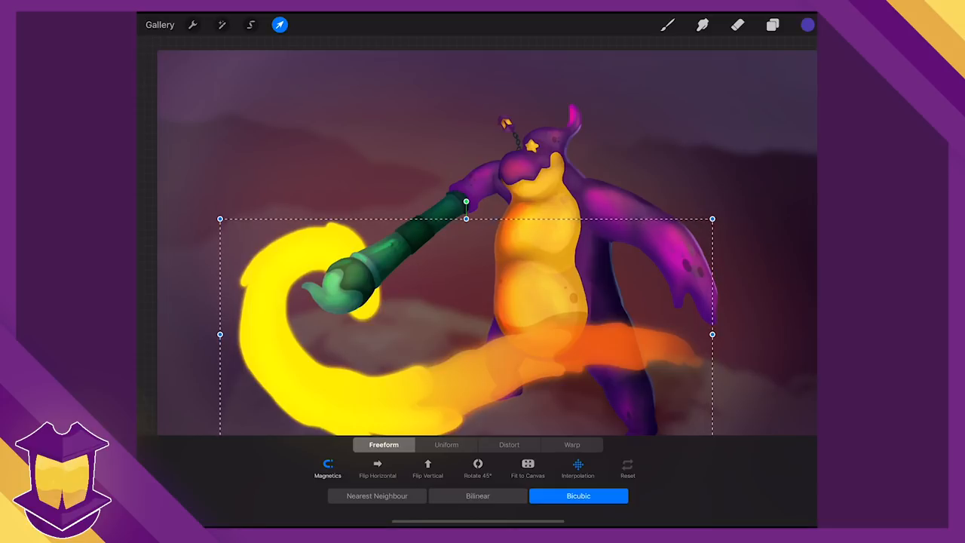
left_click(772, 25)
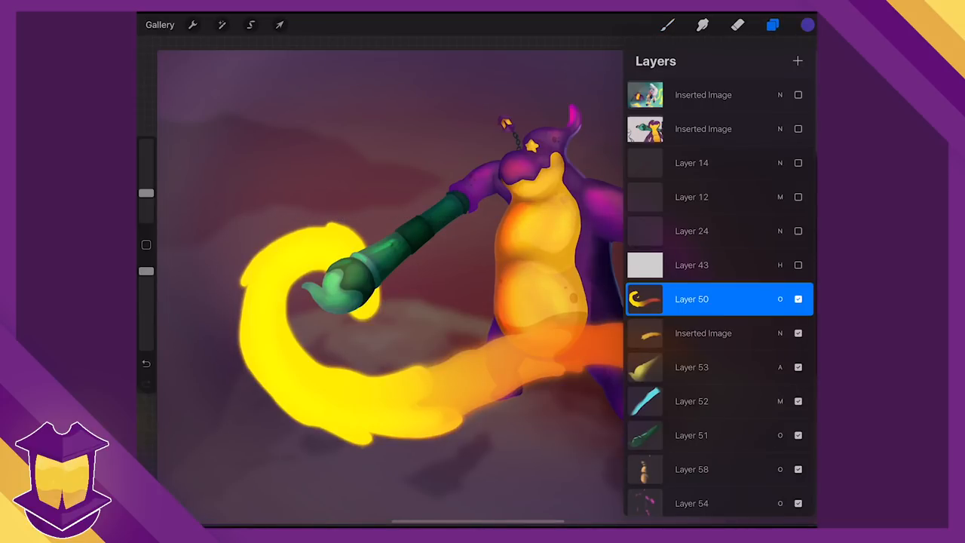
left_click(703, 332)
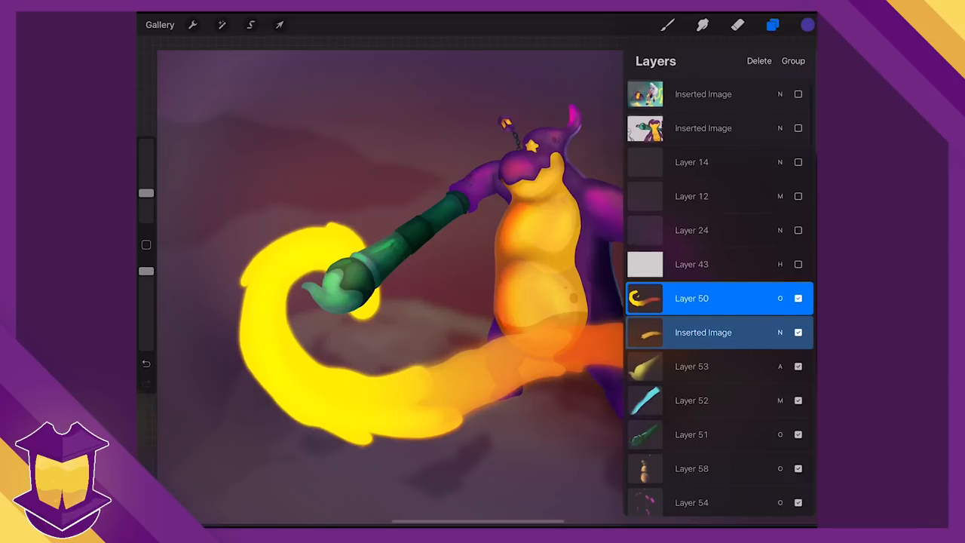
scroll("down", 3)
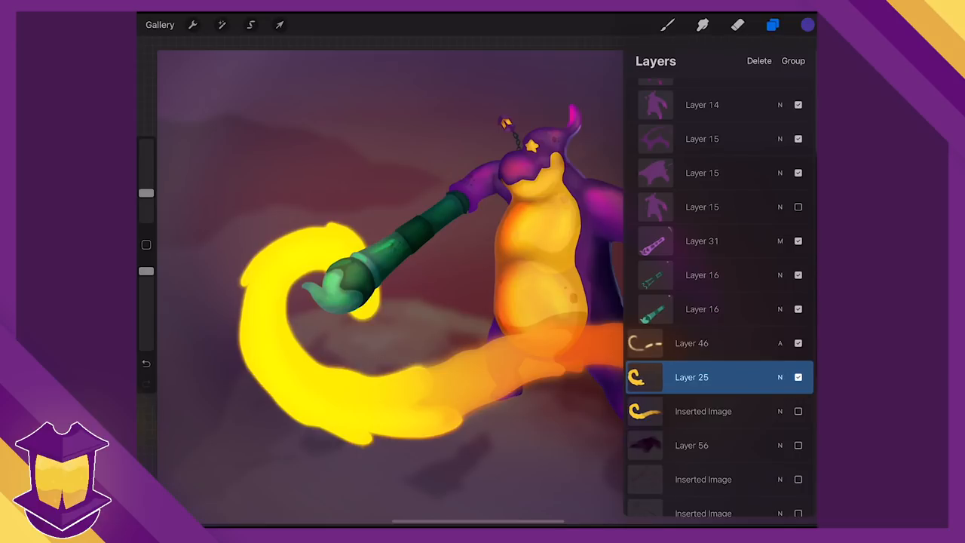
left_click(703, 411)
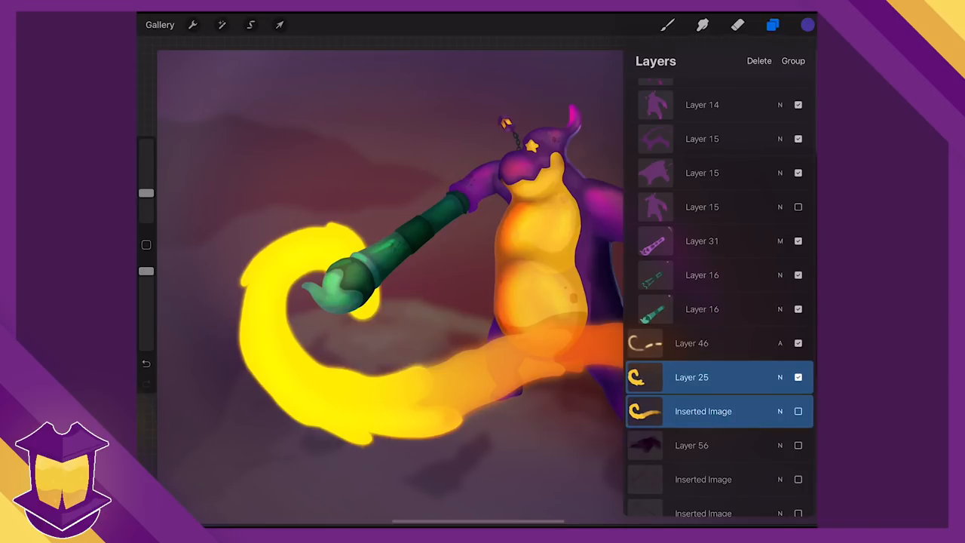
left_click(279, 25)
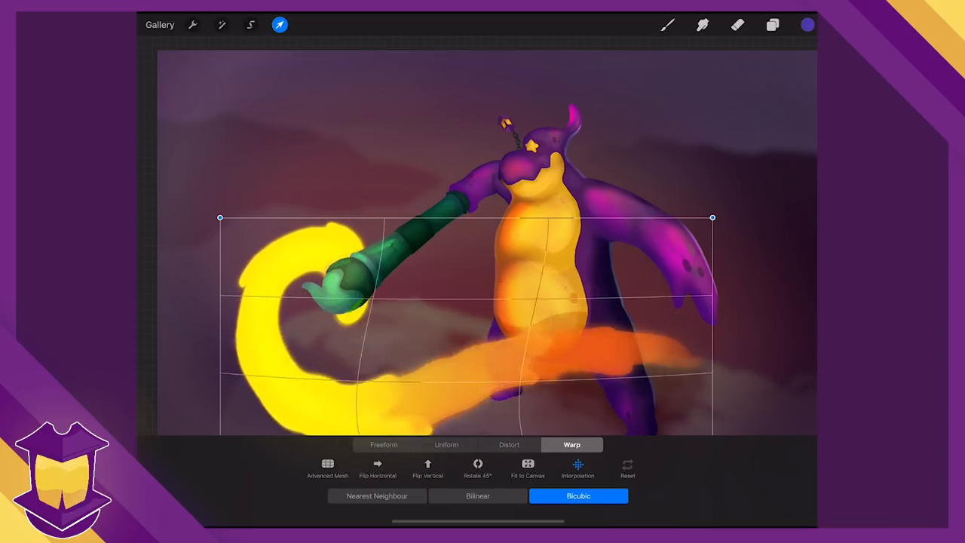
Try the Warp mesh on the selected layers, then return to Freeform
left_click(384, 444)
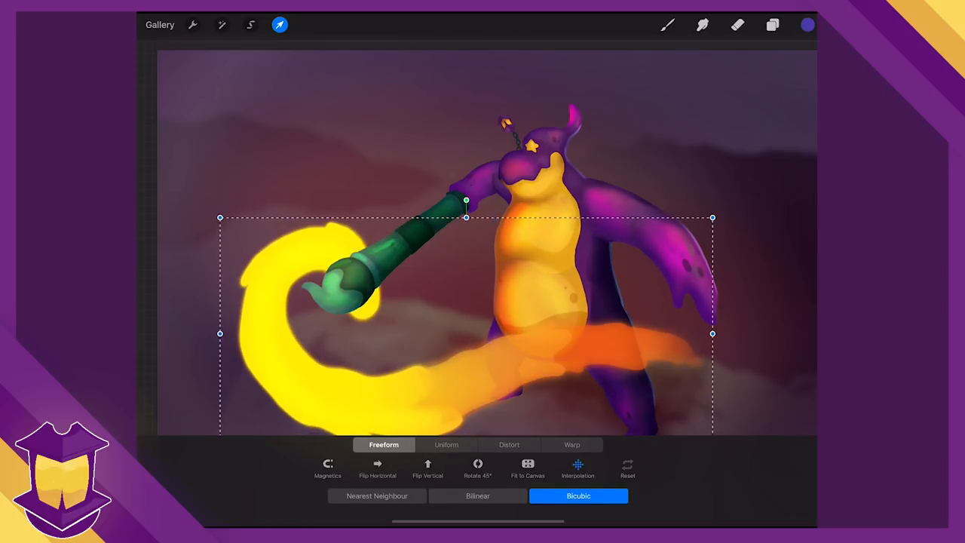
left_click(509, 444)
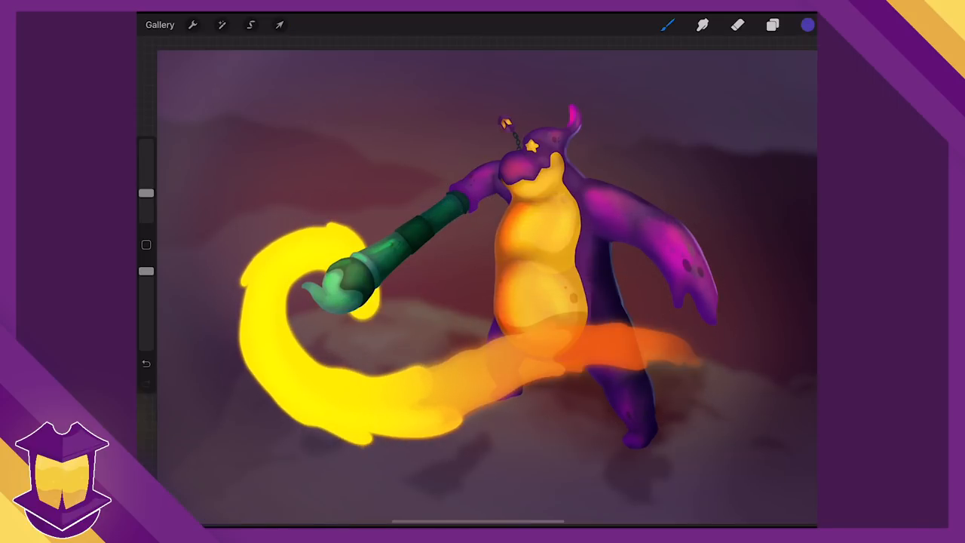
Use Automatic selection with a raised threshold to capture the yellow stroke
left_click(250, 24)
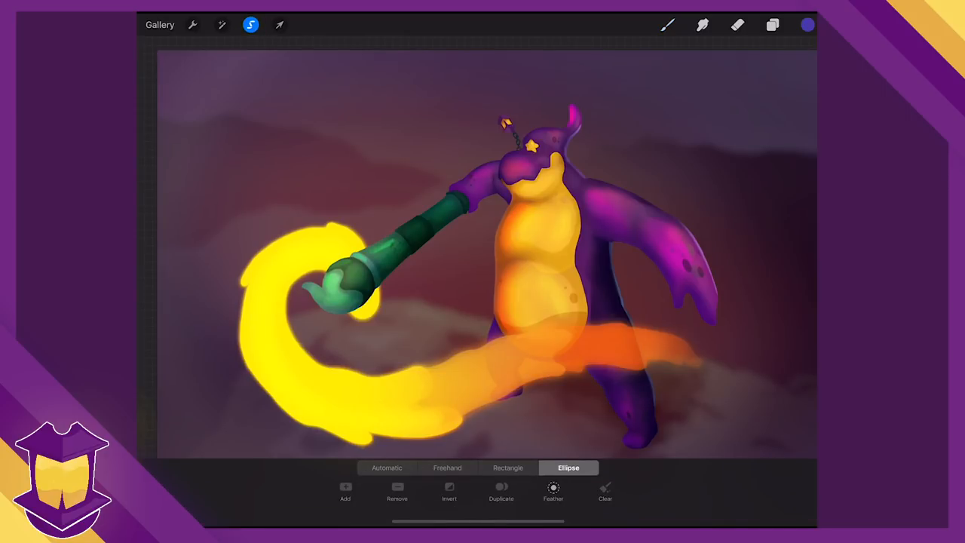
left_click(387, 467)
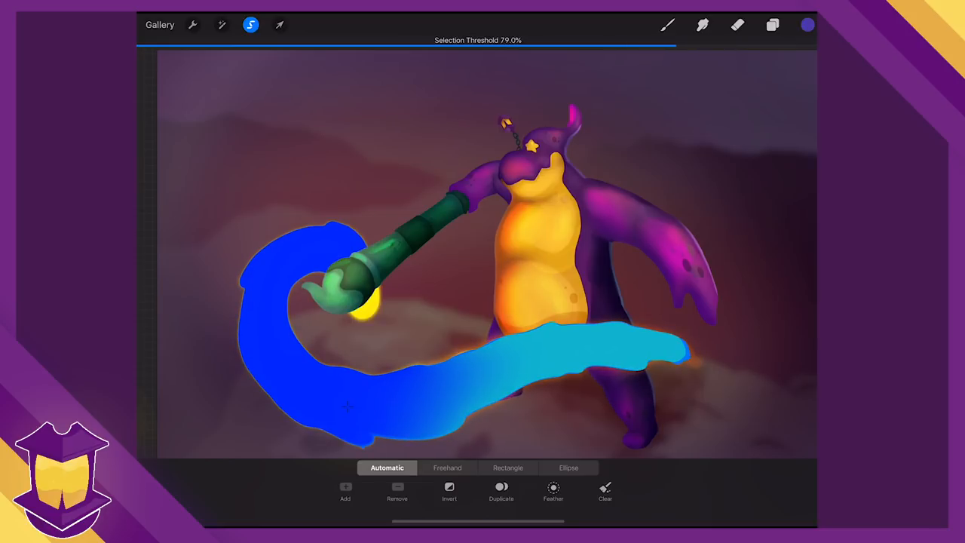
left_click_drag(671, 51, 682, 51)
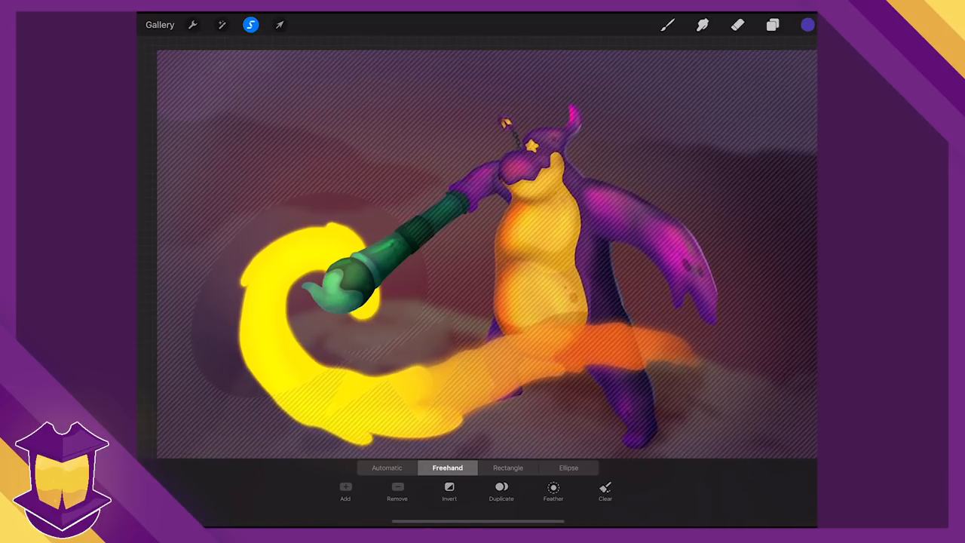
Switch to an Ellipse selection around the paintbrush tip
left_click(279, 25)
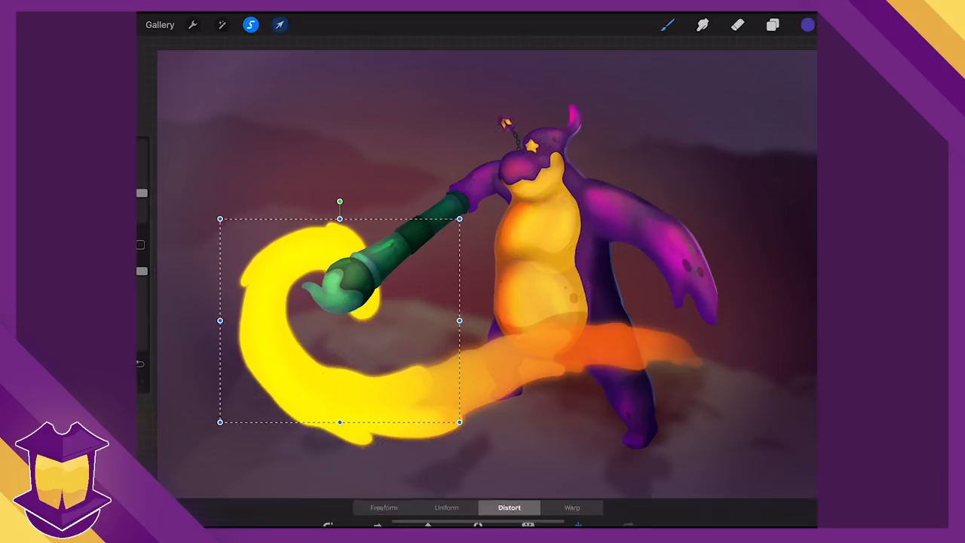
left_click(279, 25)
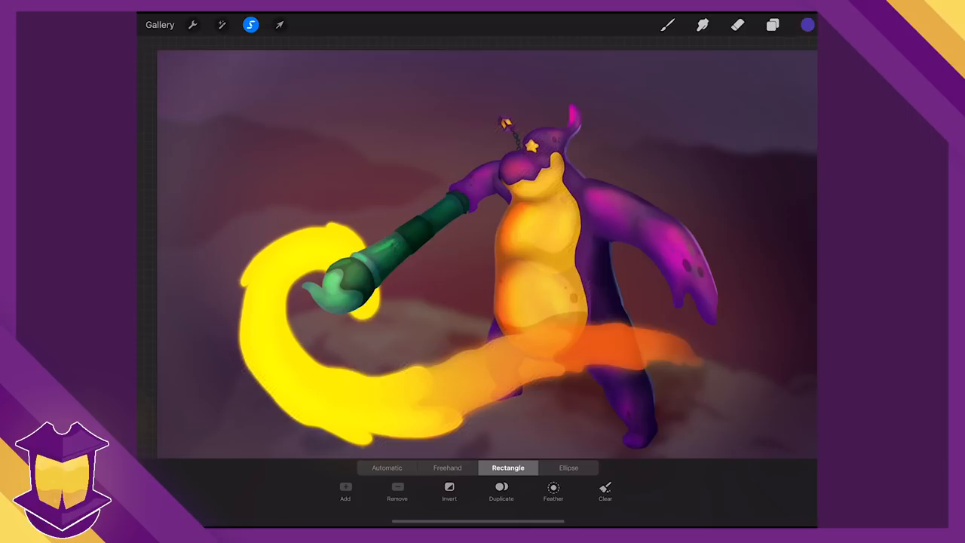
left_click(568, 468)
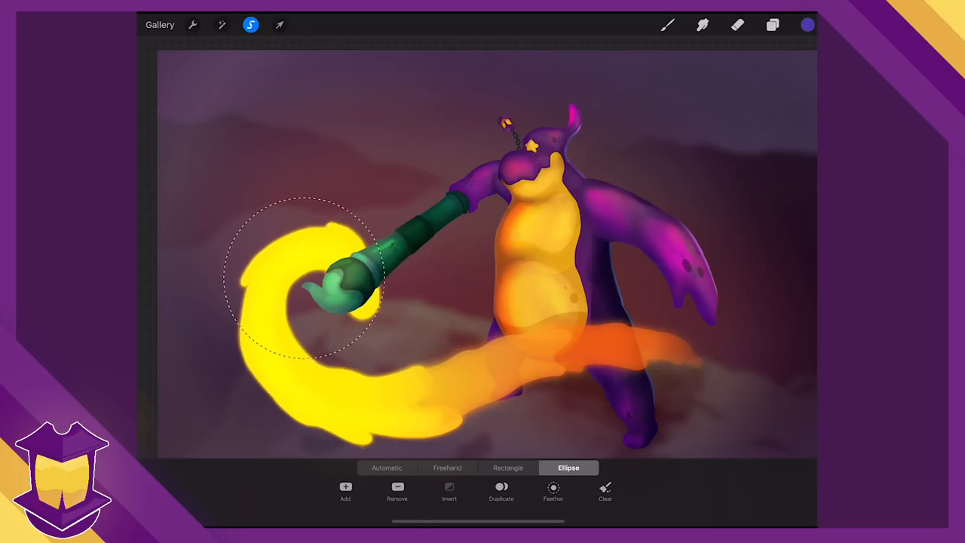
left_click(605, 490)
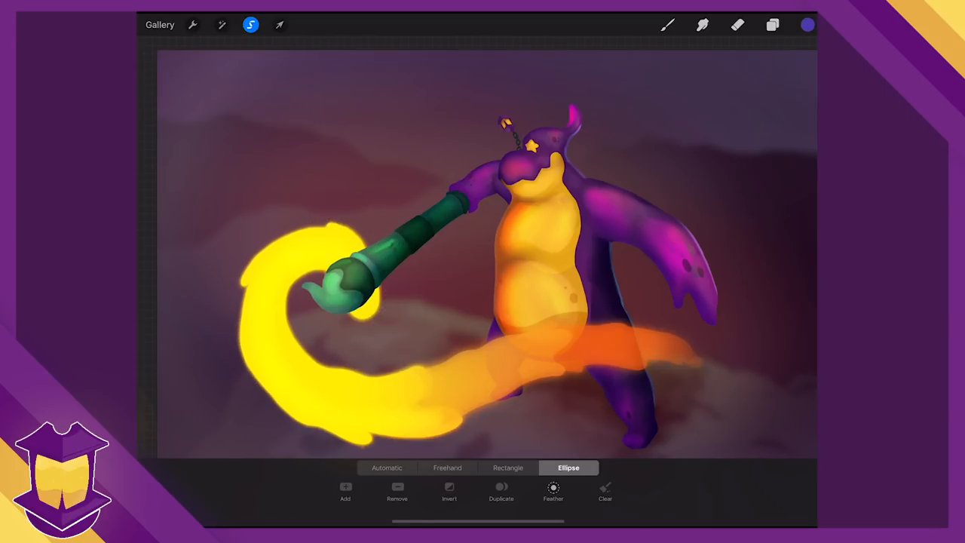
left_click(221, 24)
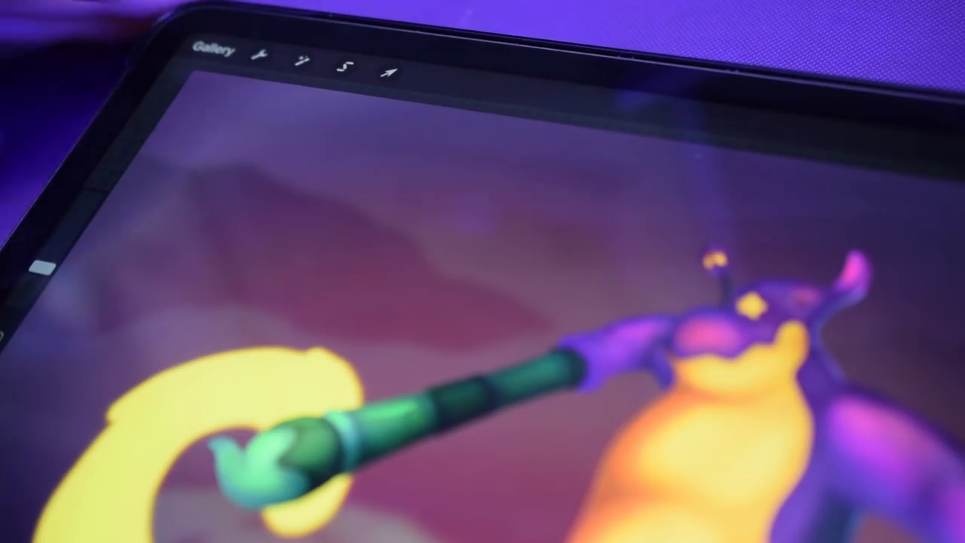
left_click(261, 52)
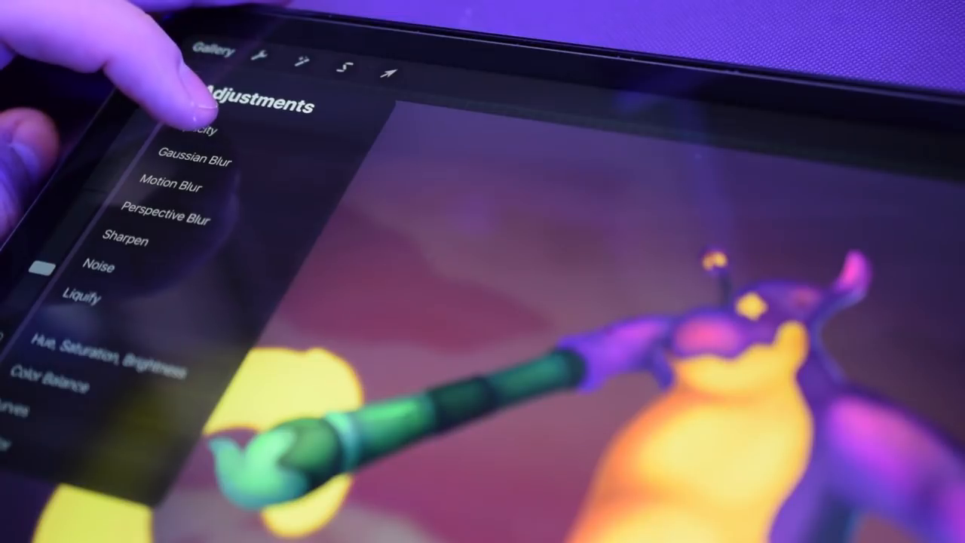
left_click(296, 57)
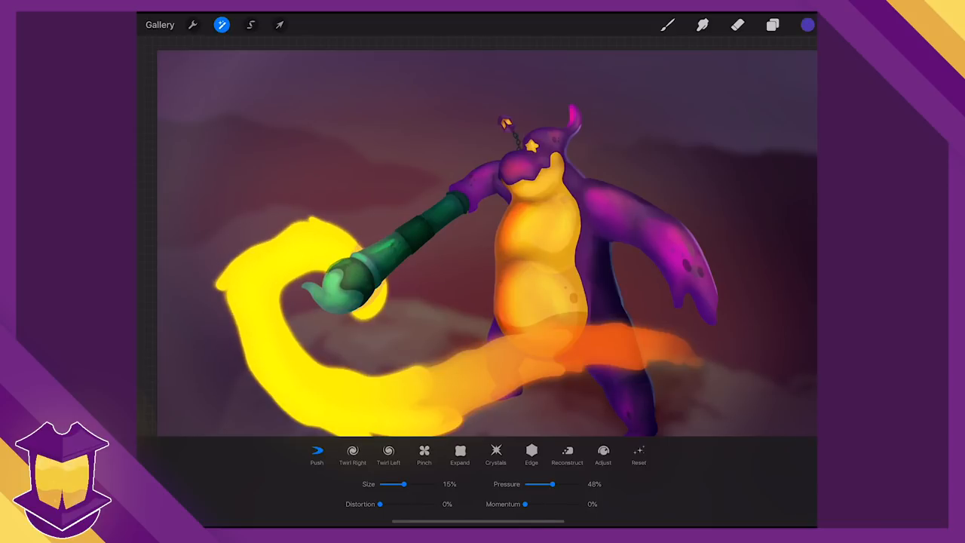
left_click(460, 454)
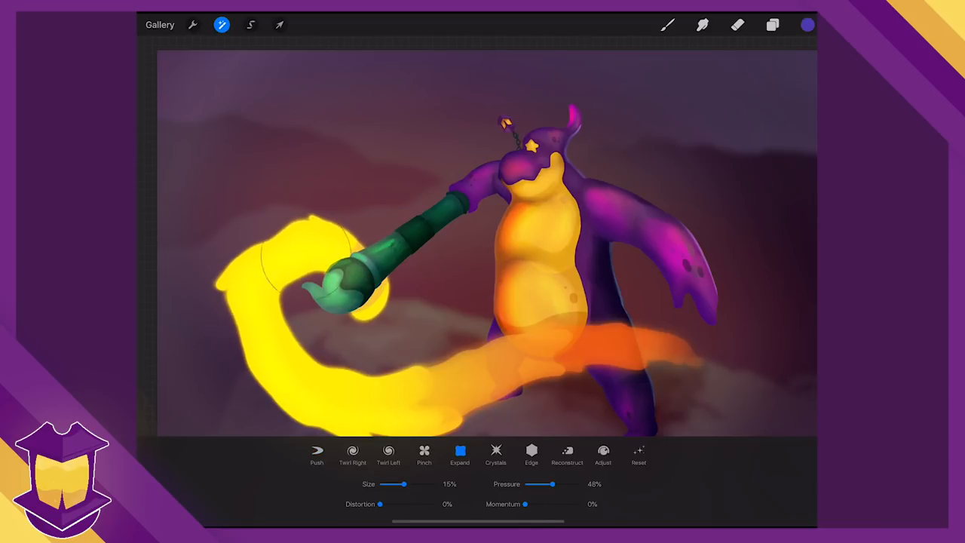
left_click_drag(394, 483, 420, 483)
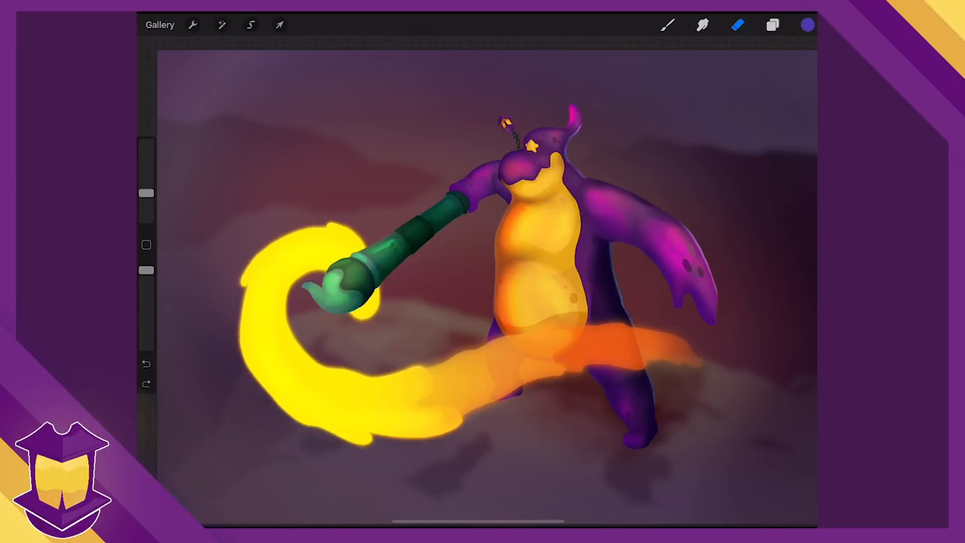
Browse the Actions menu's Canvas, Video and Prefs pages
left_click(193, 25)
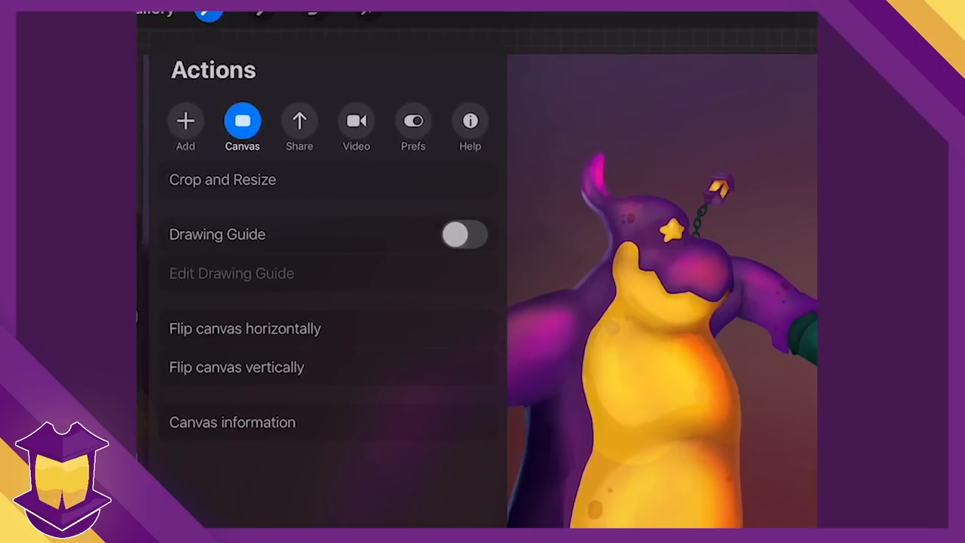
left_click(236, 367)
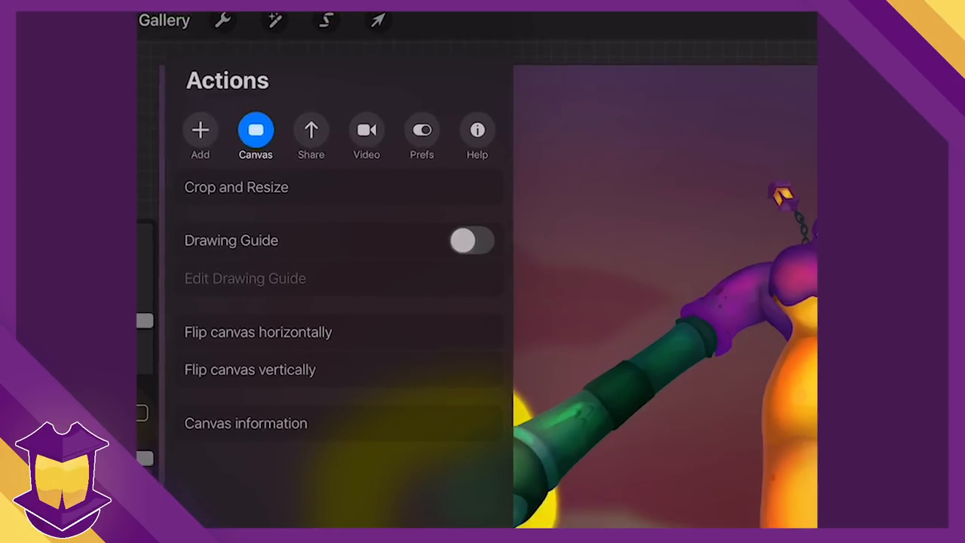
left_click(315, 133)
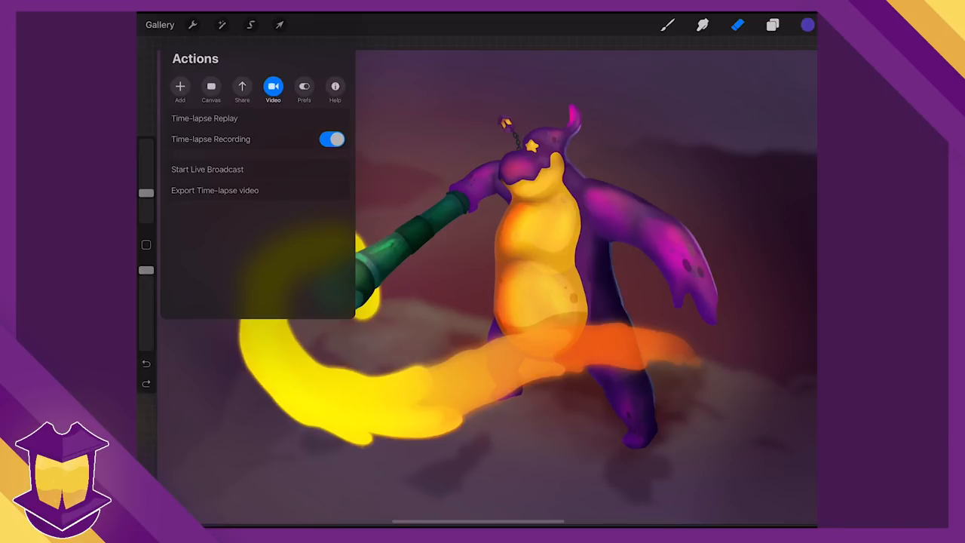
left_click(204, 118)
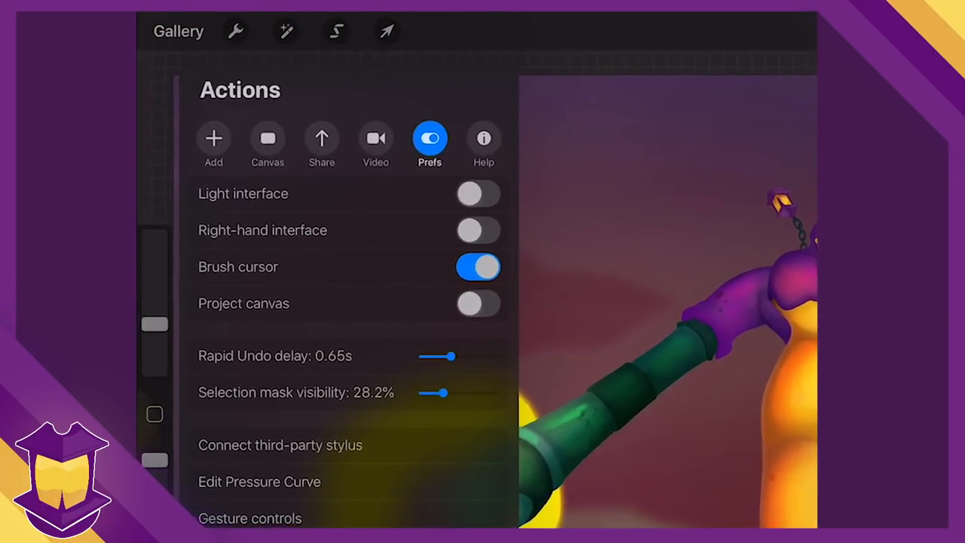
Dismiss the Actions menu after viewing the interface preferences
left_click(249, 518)
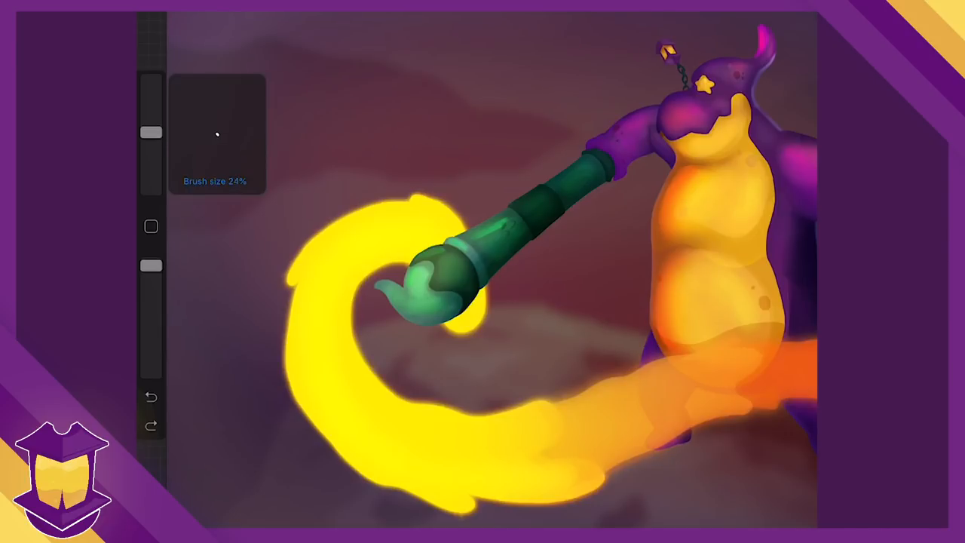
Set brush size to 24% and opacity to 98% with the sidebar sliders
left_click_drag(150, 132, 150, 123)
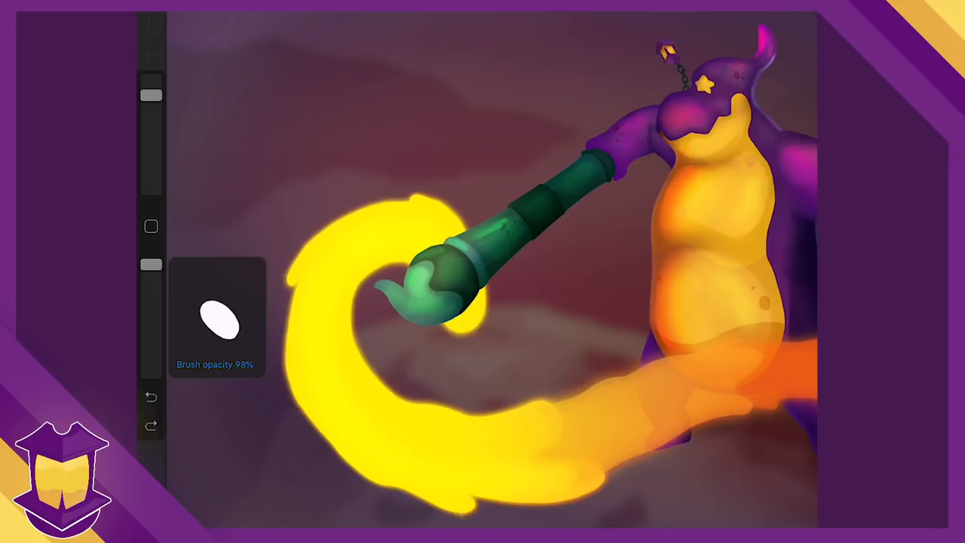
left_click_drag(151, 95, 151, 372)
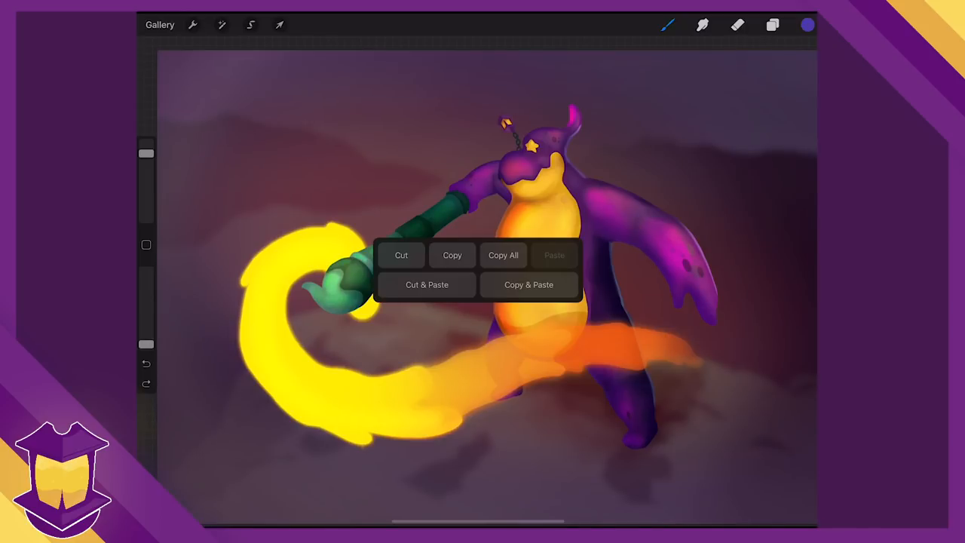
Copy & Paste the swirl and paintbrush onto a new layer and finish placing it
left_click(529, 284)
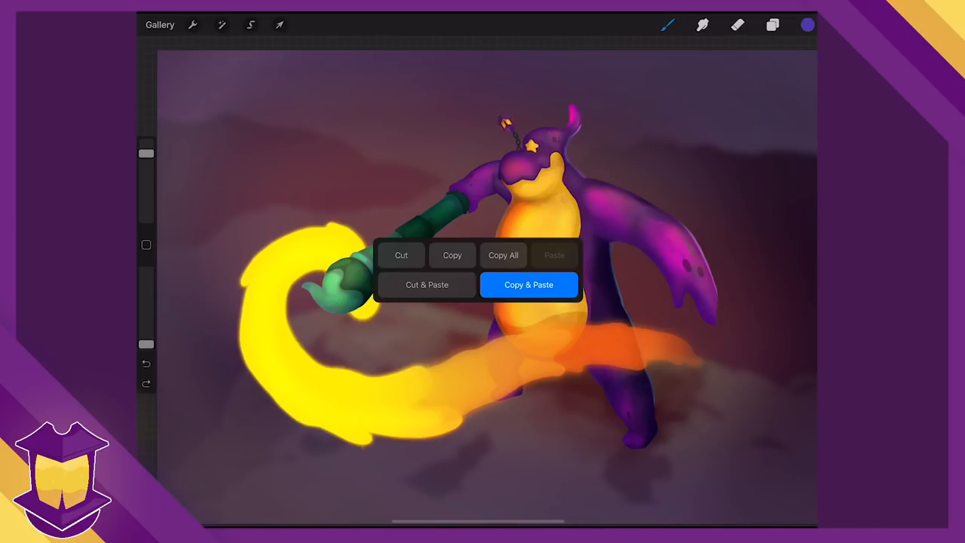
left_click(529, 285)
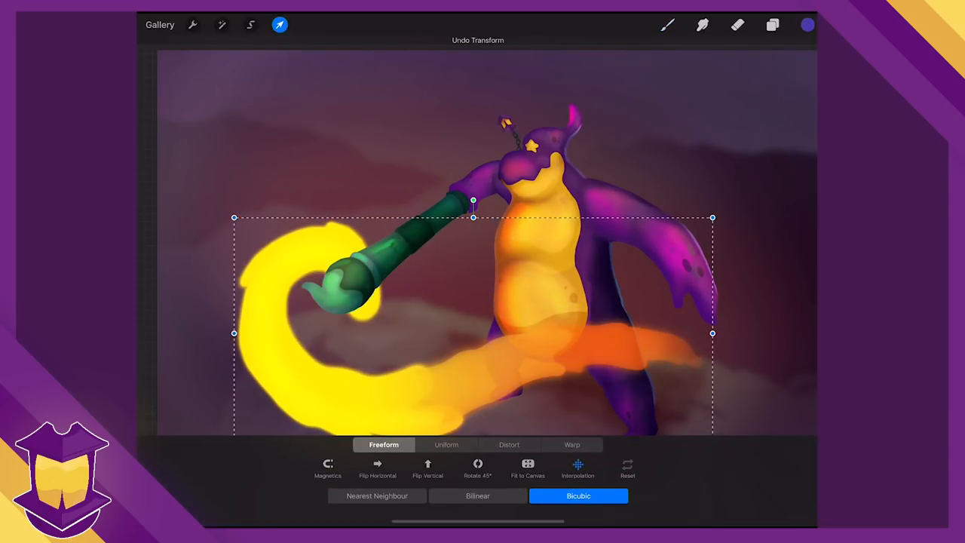
left_click(279, 25)
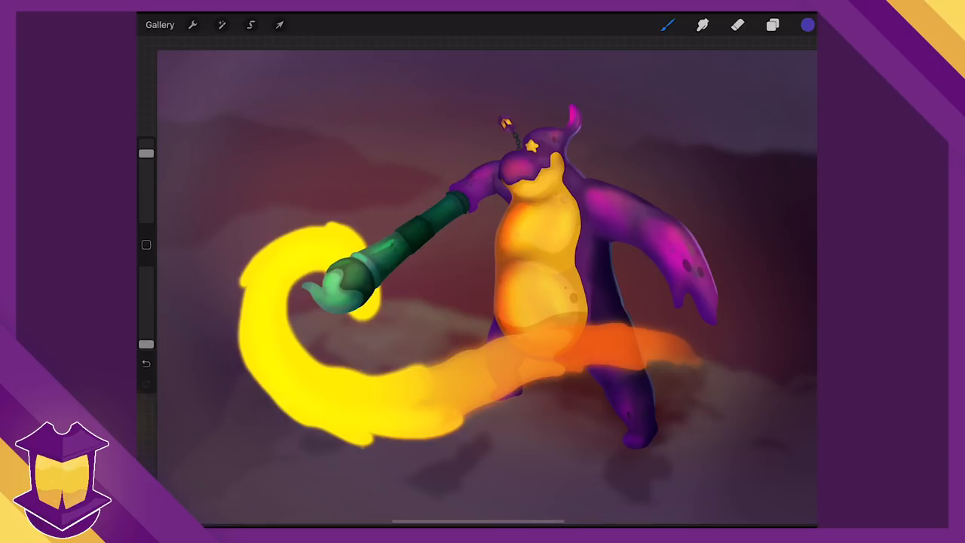
Hide and re-show the pasted swirl copy from the Layers panel to check it
left_click(772, 25)
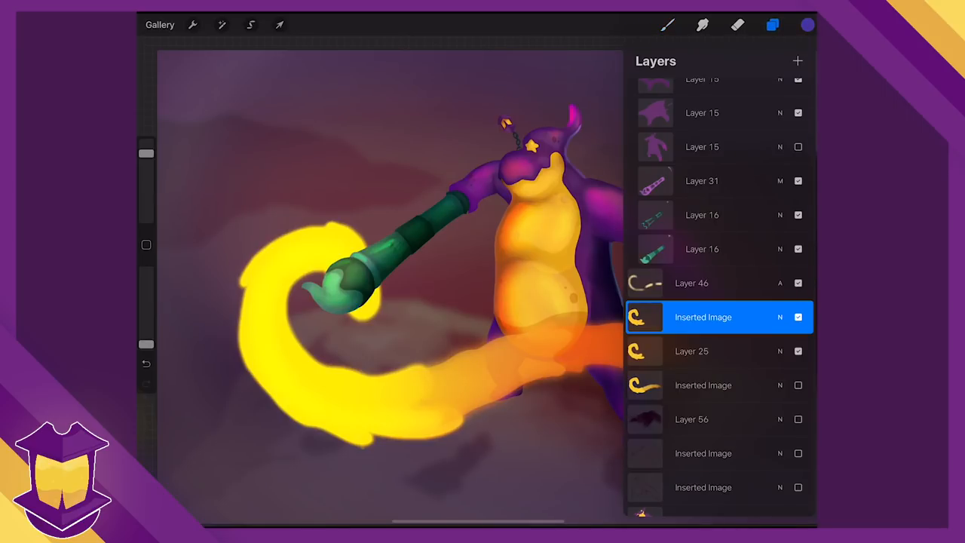
left_click(798, 317)
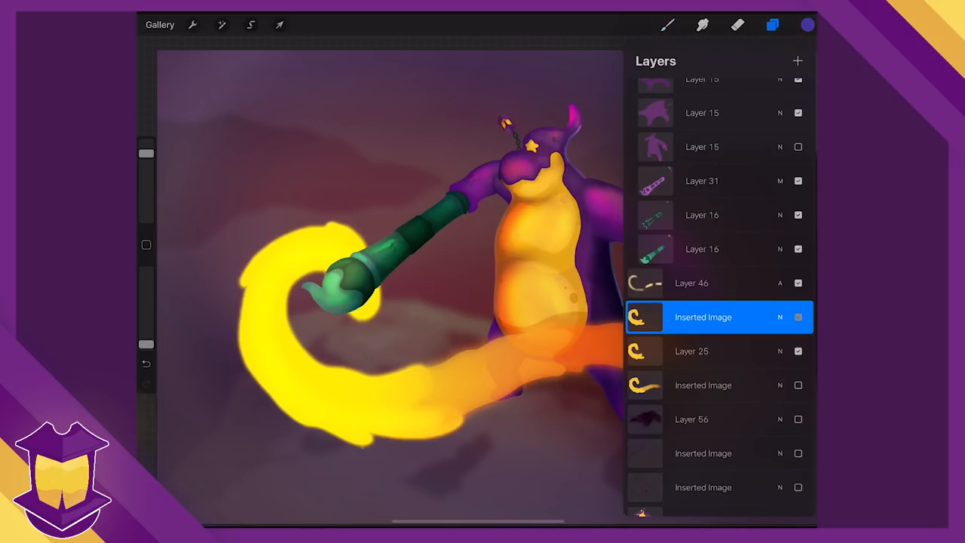
left_click(703, 316)
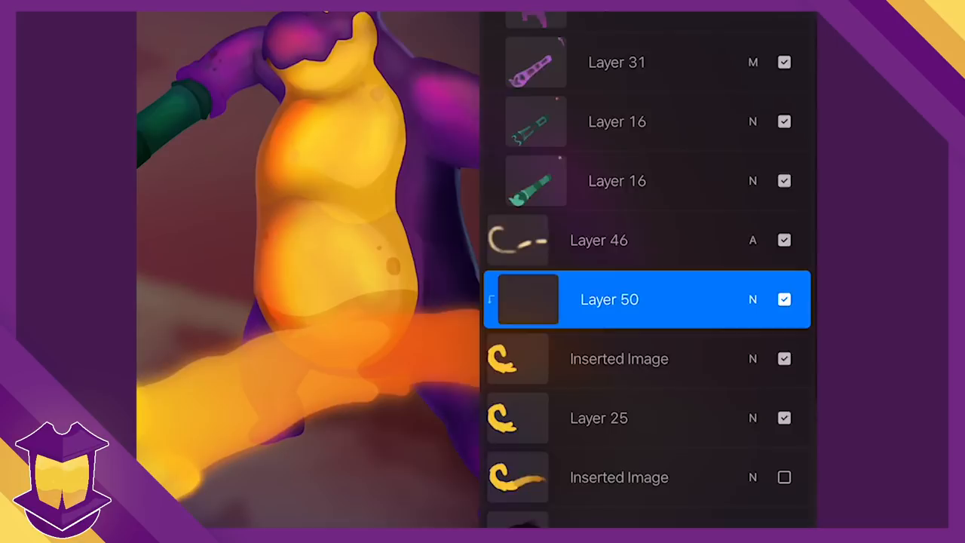
Add a new empty Layer 50 above the pasted swirl copy
left_click(772, 25)
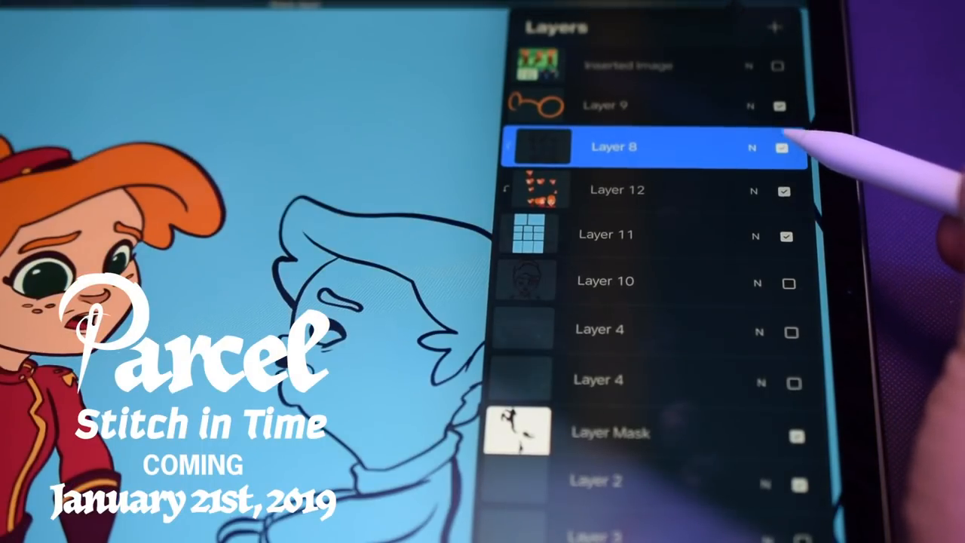
left_click(614, 147)
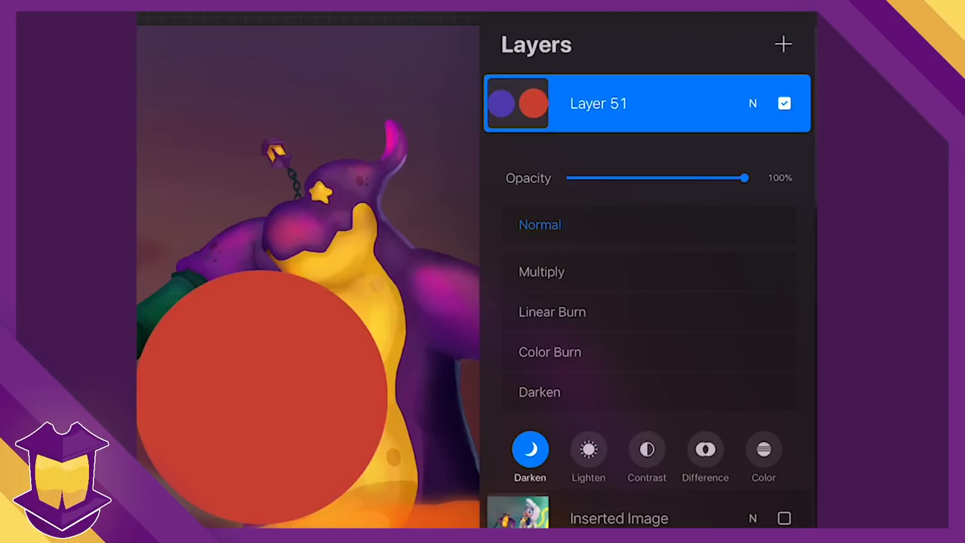
Browse the Difference and Darken blend groups and give Layer 51 a darkening blend mode
left_click(705, 450)
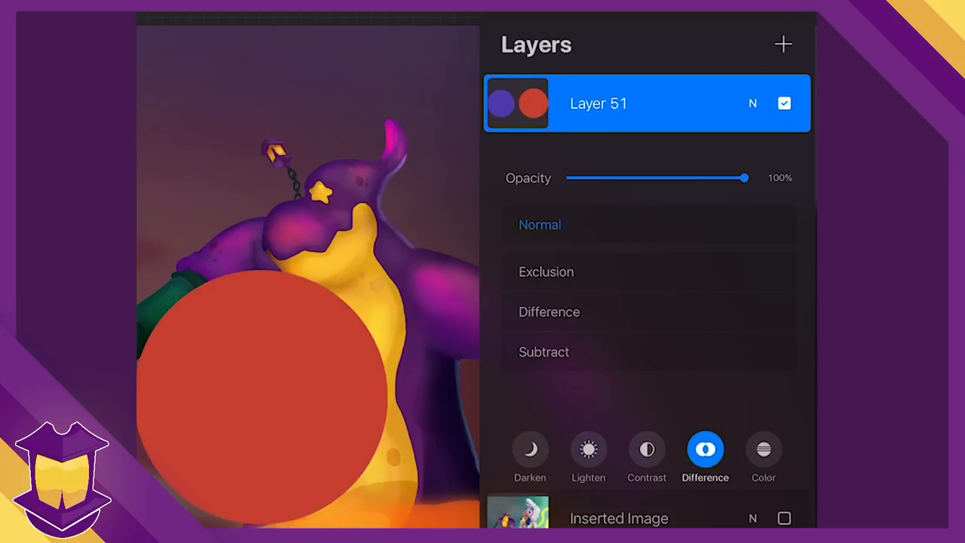
left_click(530, 449)
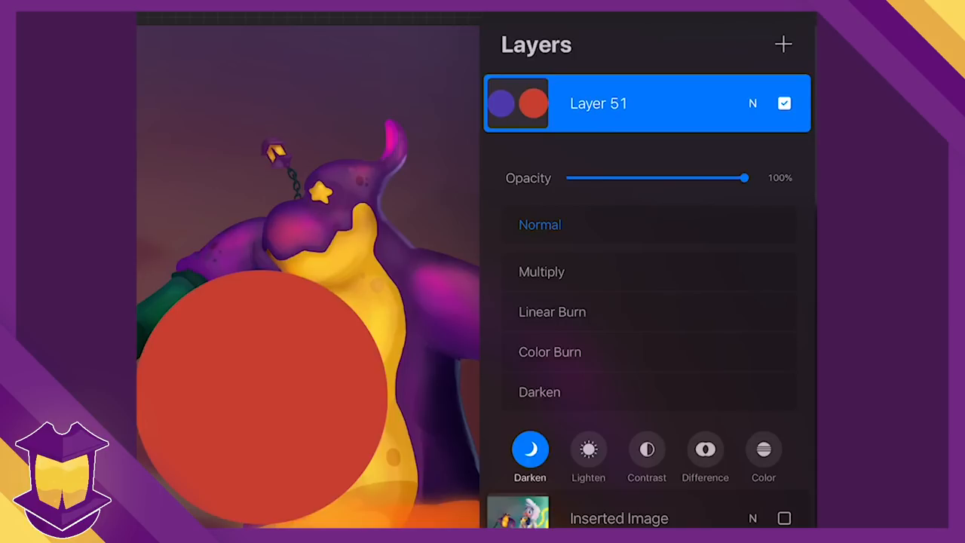
left_click(542, 272)
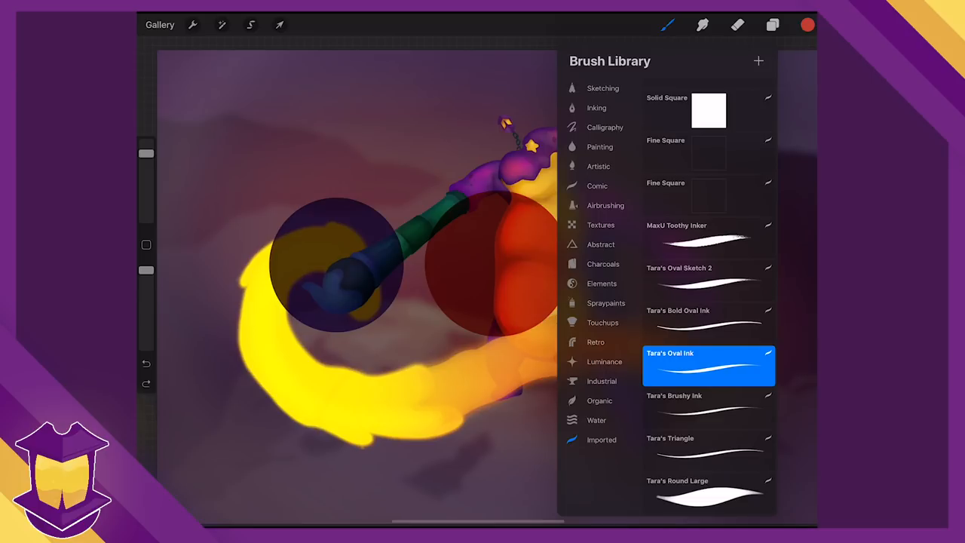
Open Brush Studio's Apple Pencil pressure and tilt settings for Tara's Oval Ink
left_click(708, 366)
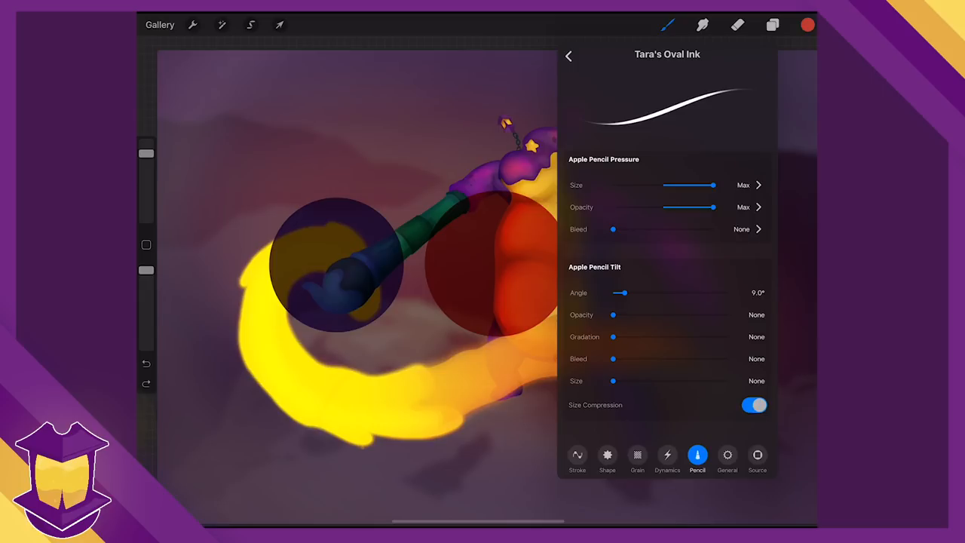